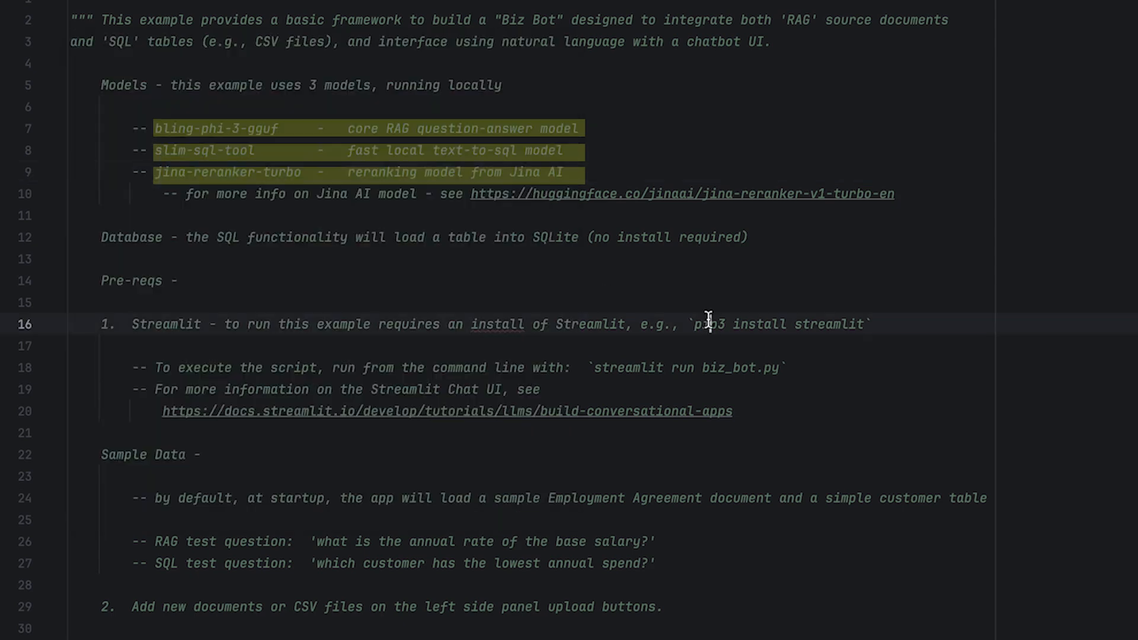
- Navigate the project and editor to the biz_bot.py script's imports and helper functions
{"action": "left_click", "coordinate": [203, 454]}
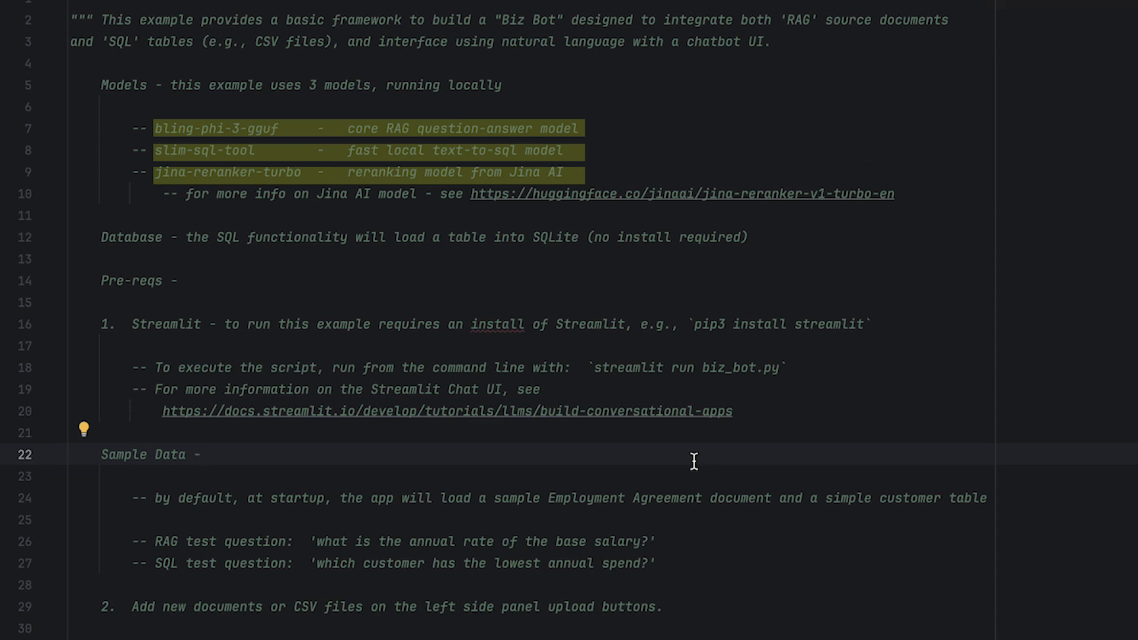
{"action": "left_click", "coordinate": [201, 454]}
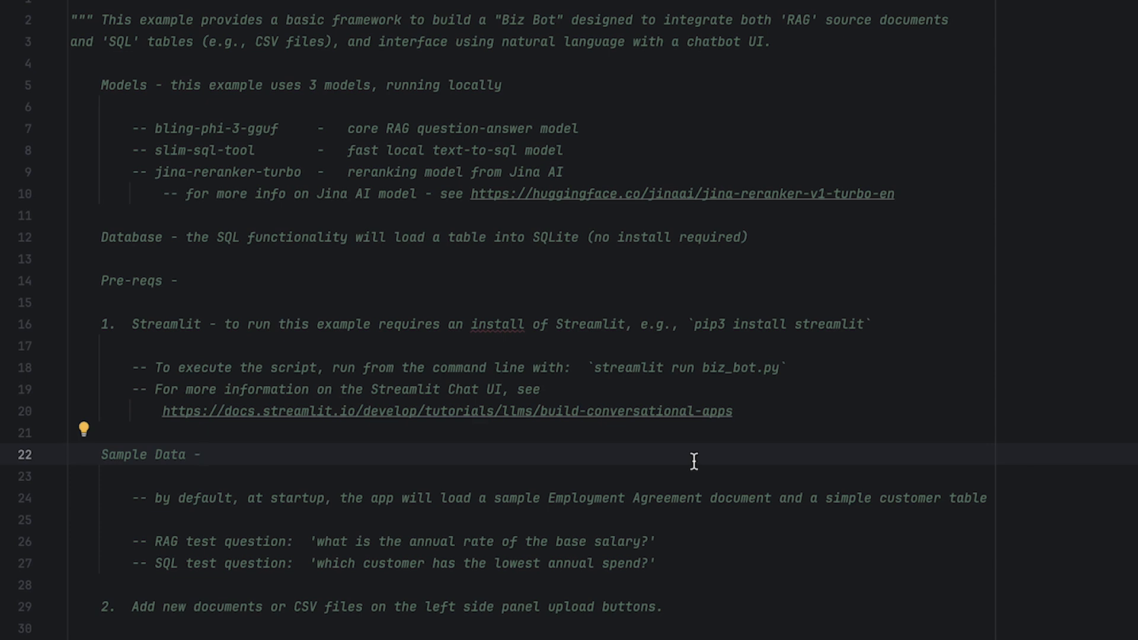
{"action": "left_click", "coordinate": [203, 454]}
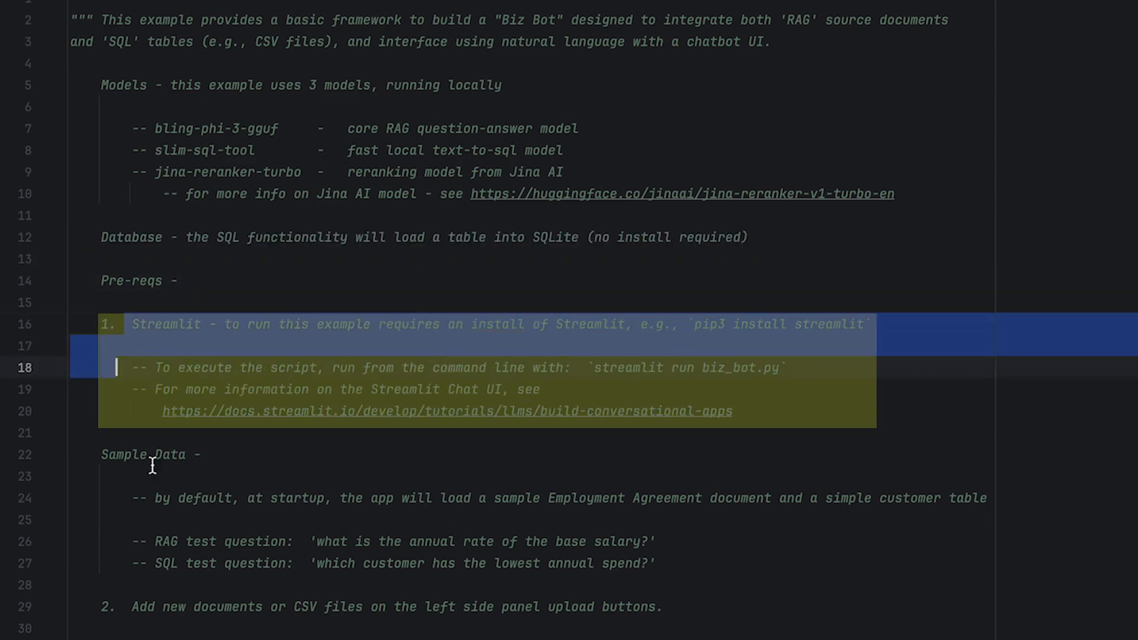
{"action": "left_click", "coordinate": [202, 519]}
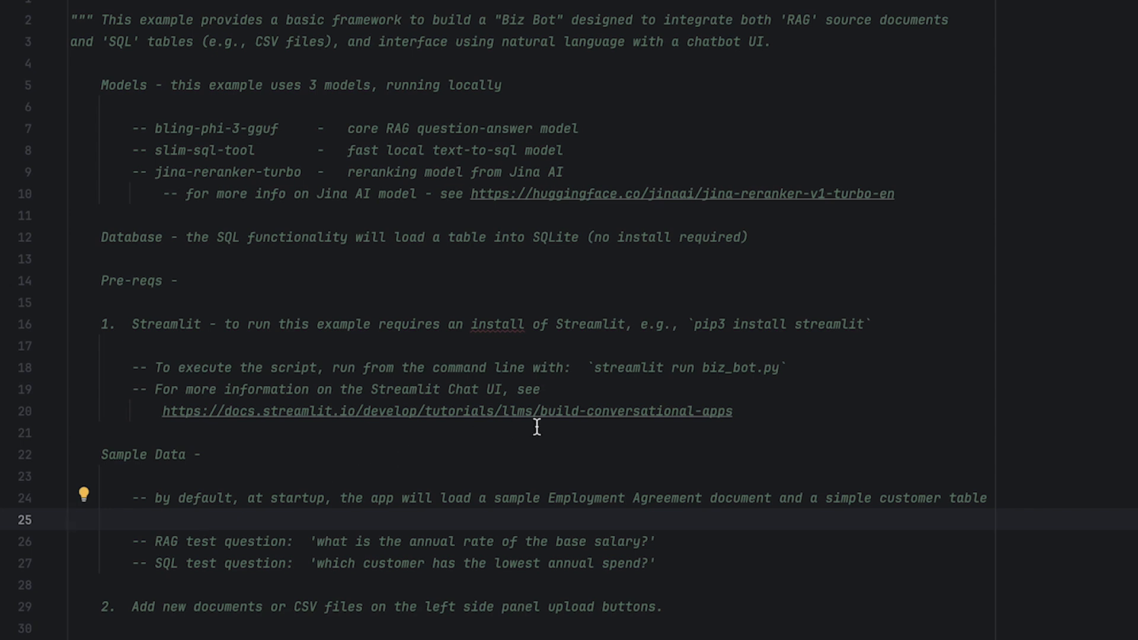
{"action": "double_click", "coordinate": [686, 367]}
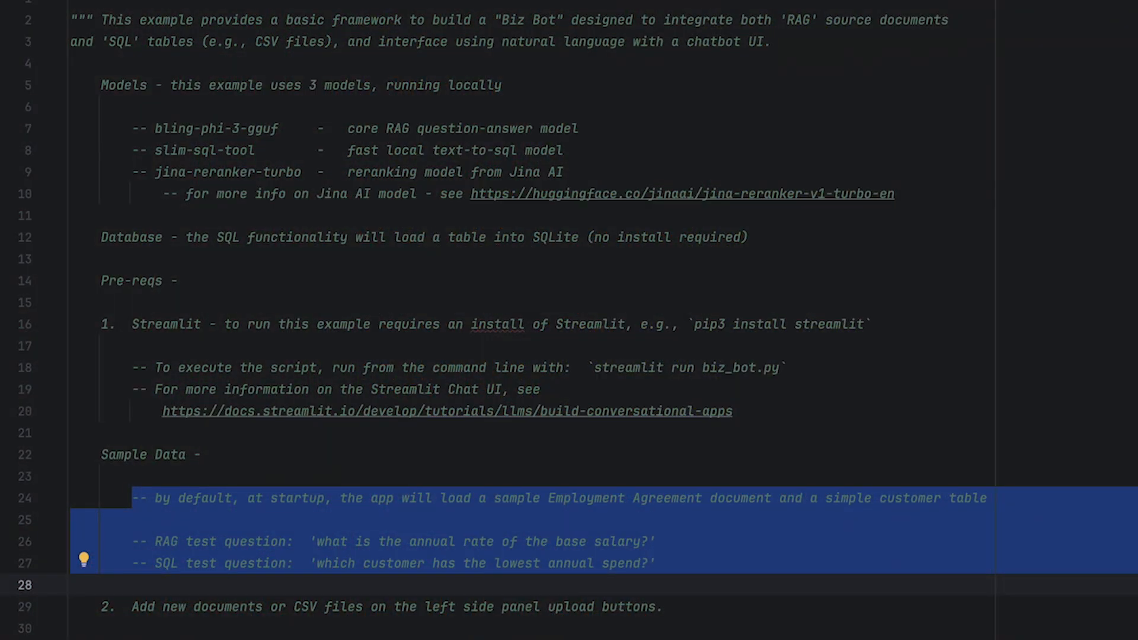
{"action": "left_click", "coordinate": [71, 585]}
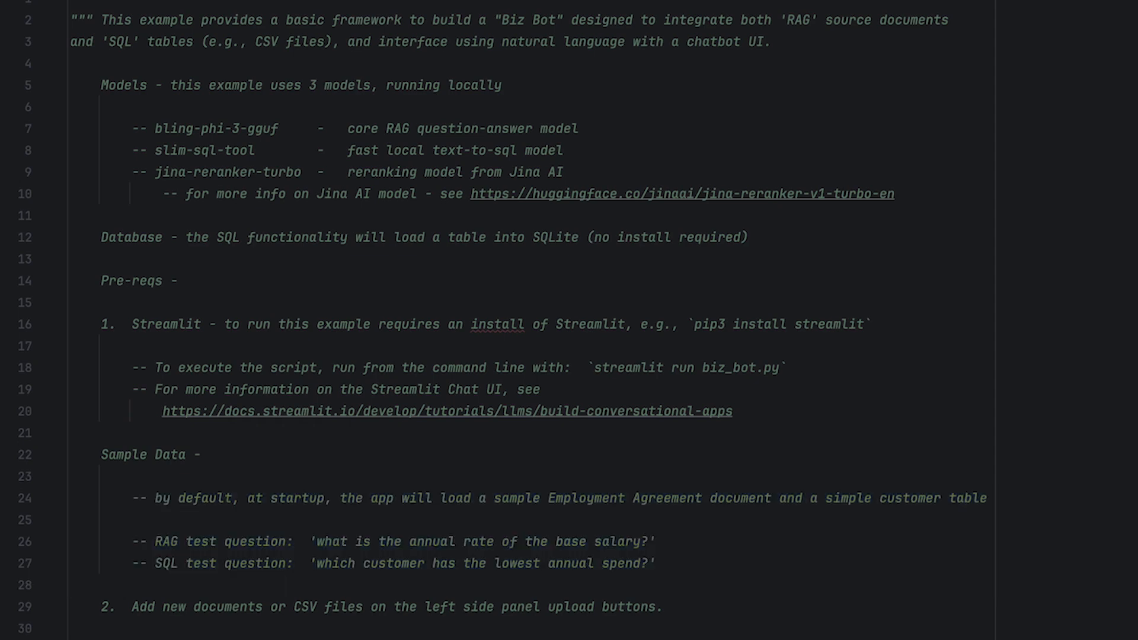
- Scroll through biz_bot_ui_app down to the chat-input handler routing prompts to RAG or SQL
{"action": "scroll", "scroll_direction": "down", "scroll_amount": 3}
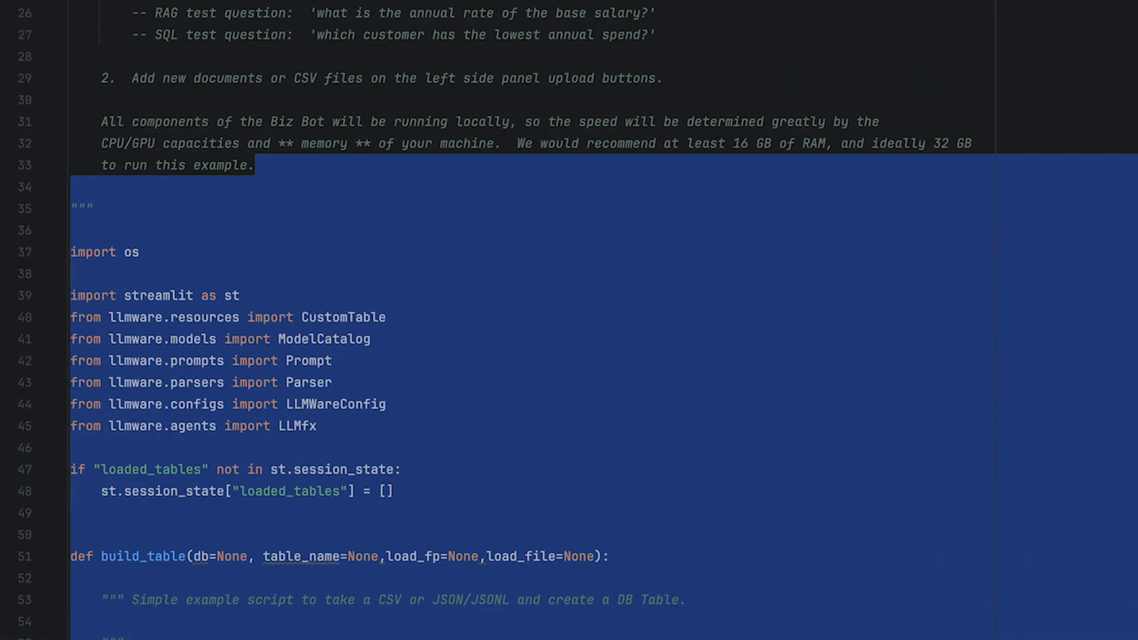
{"action": "scroll", "scroll_direction": "down", "scroll_amount": 3}
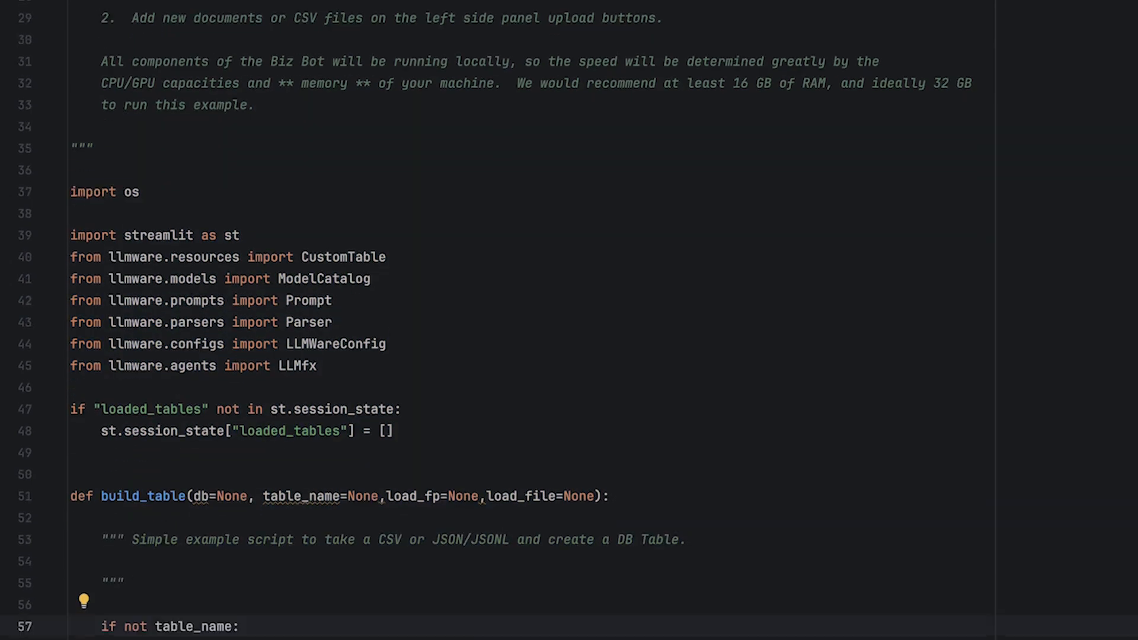
{"action": "scroll", "scroll_direction": "down", "scroll_amount": 3}
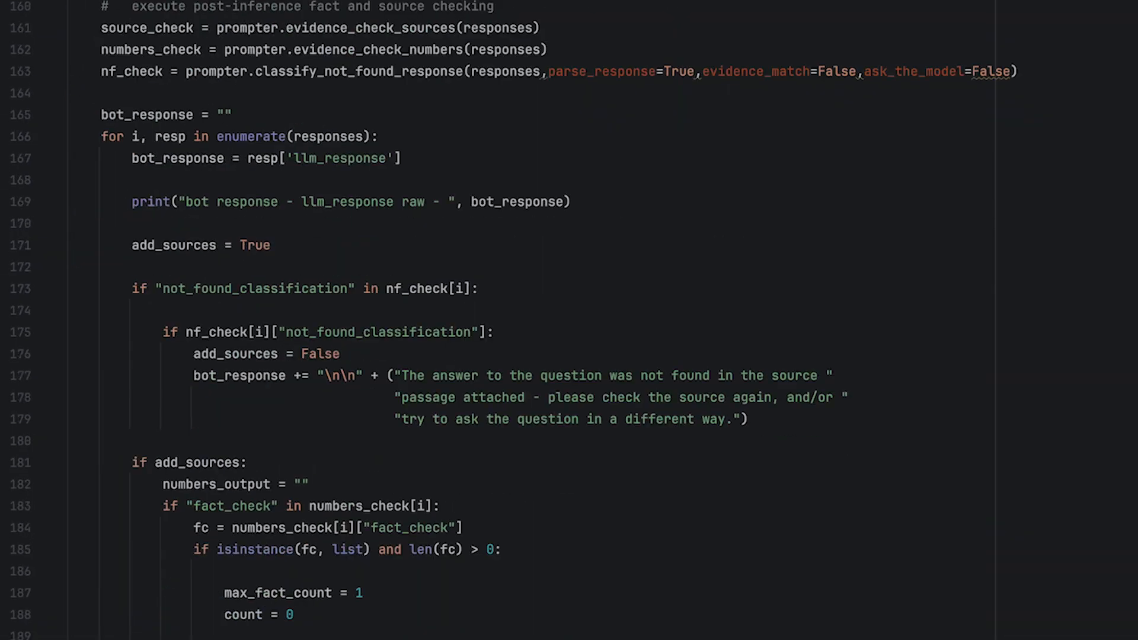
{"action": "scroll", "scroll_direction": "down", "scroll_amount": 3}
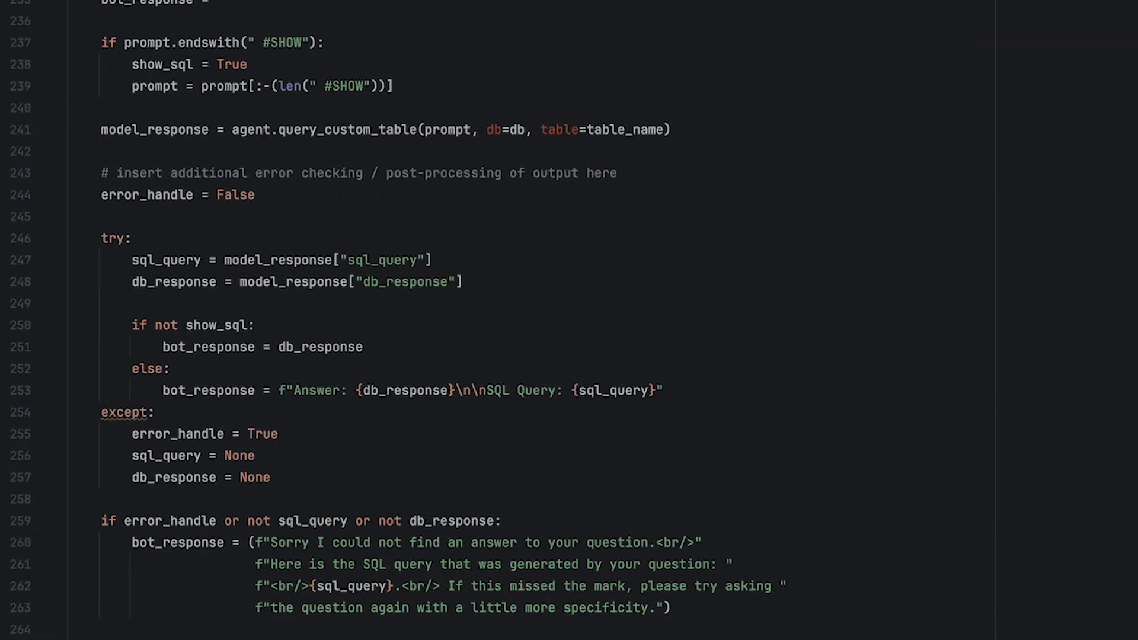
{"action": "scroll", "scroll_direction": "down", "scroll_amount": 3}
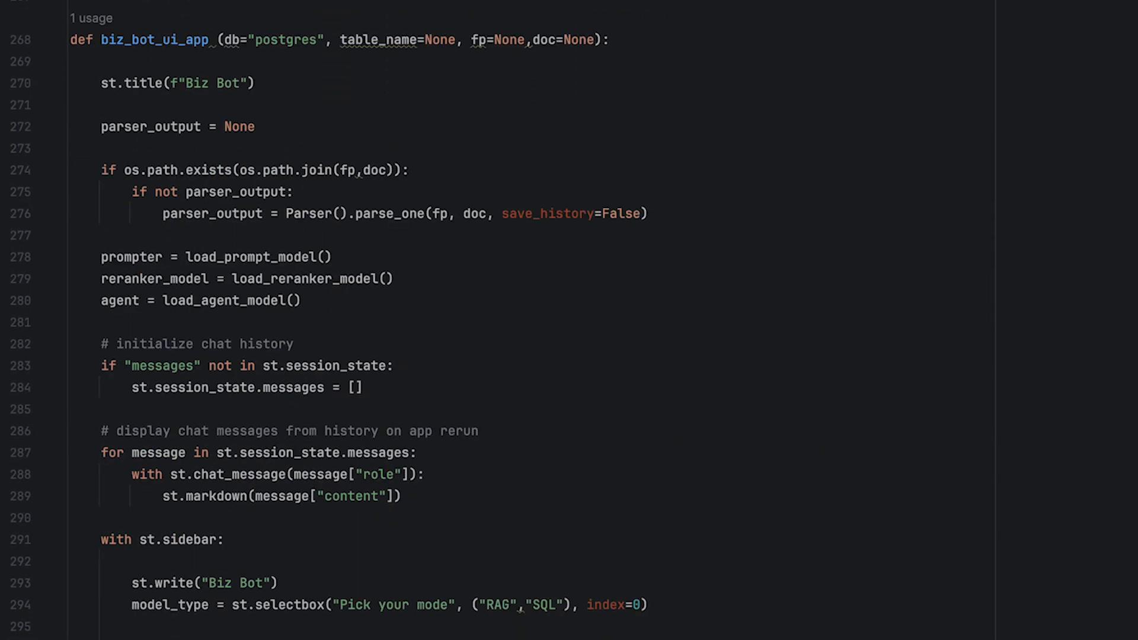
{"action": "scroll", "scroll_direction": "down", "scroll_amount": 3}
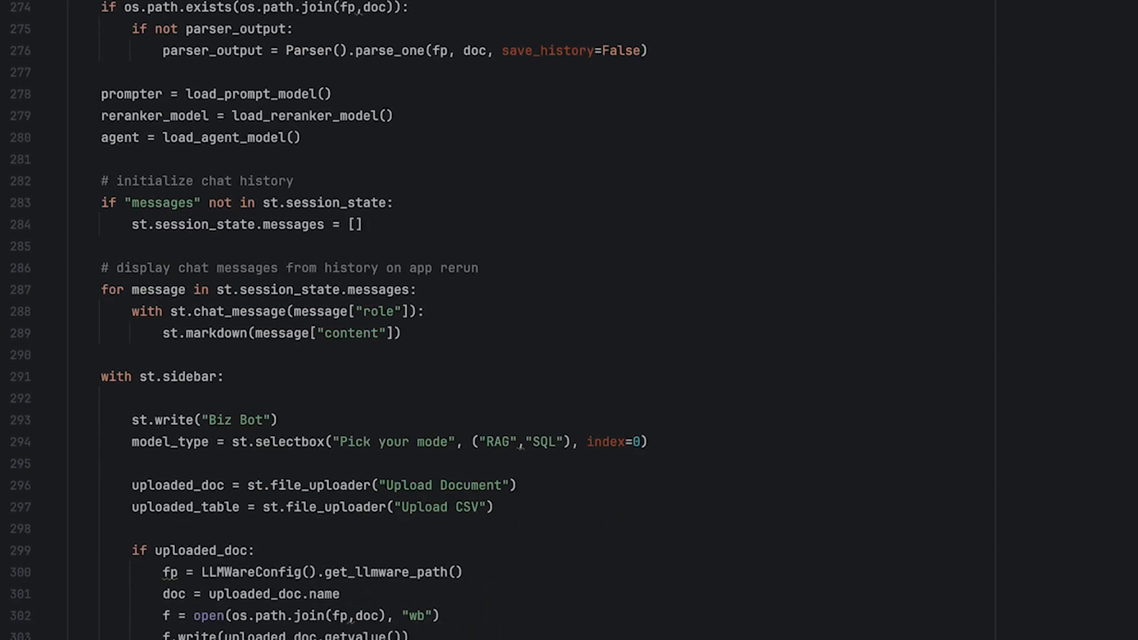
{"action": "scroll", "scroll_direction": "down", "scroll_amount": 3}
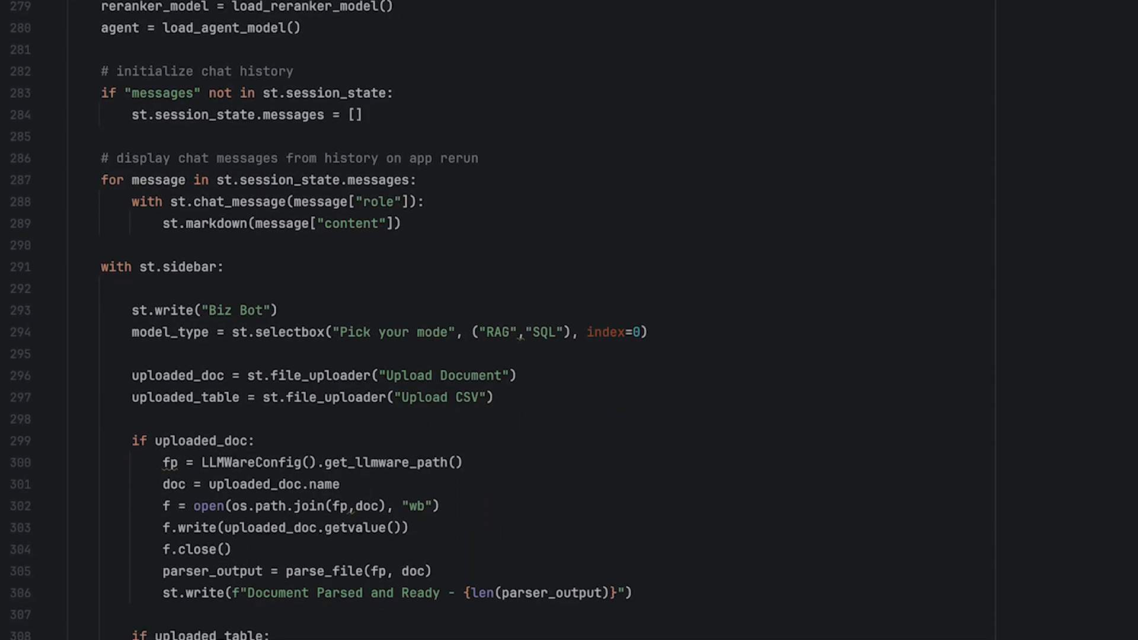
{"action": "scroll", "scroll_direction": "down", "scroll_amount": 3}
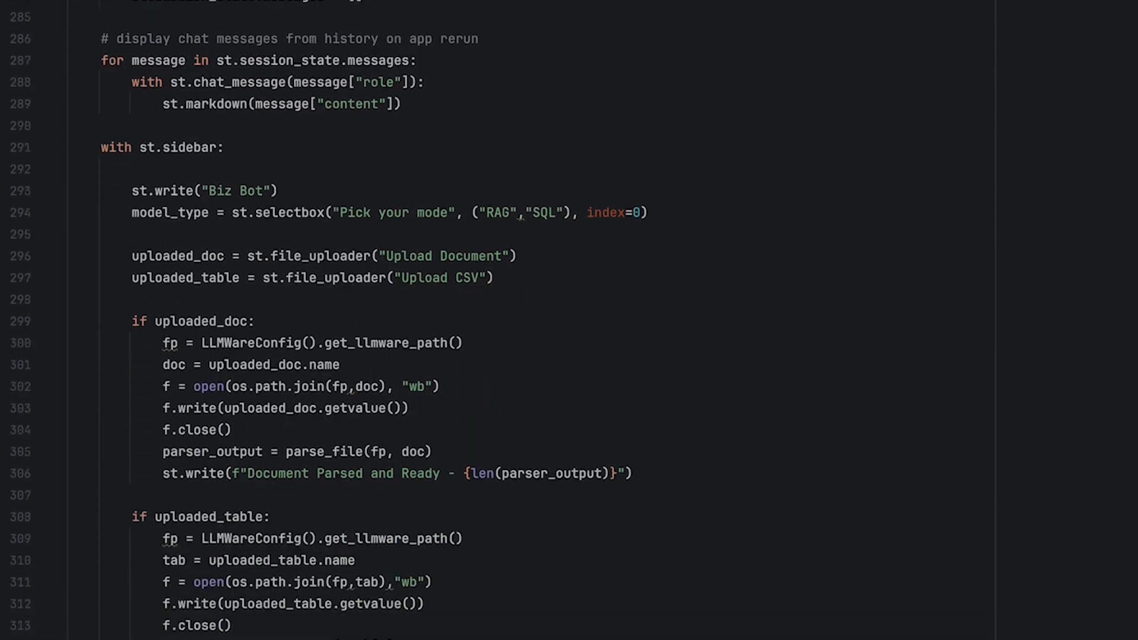
{"action": "scroll", "scroll_direction": "down", "scroll_amount": 3}
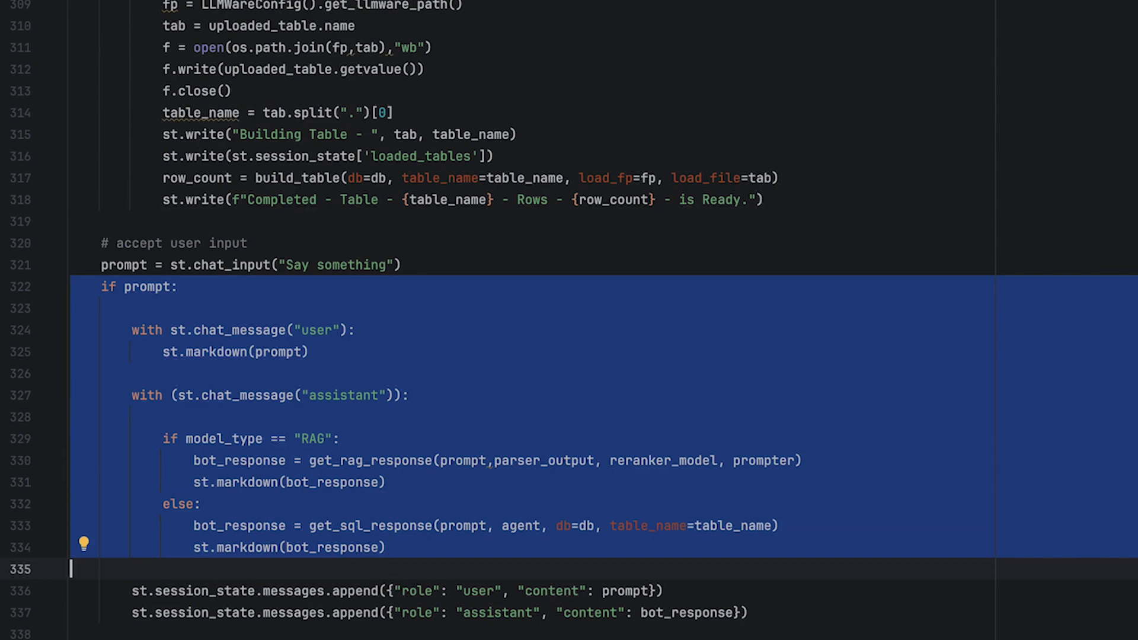
- Place the cursor in the editor at the get_rag_response function body
{"action": "left_click", "coordinate": [403, 264]}
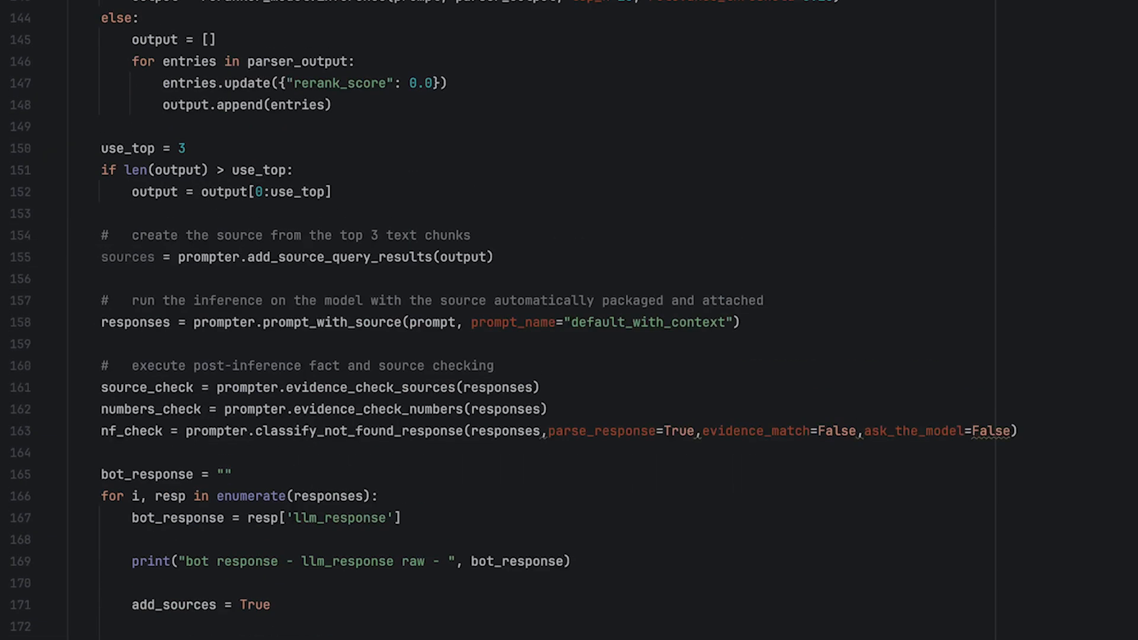
- Highlight the source_check and numbers_check lines, then move down through the fact-check output to the SQL response function
{"action": "scroll", "scroll_direction": "up", "scroll_amount": 3}
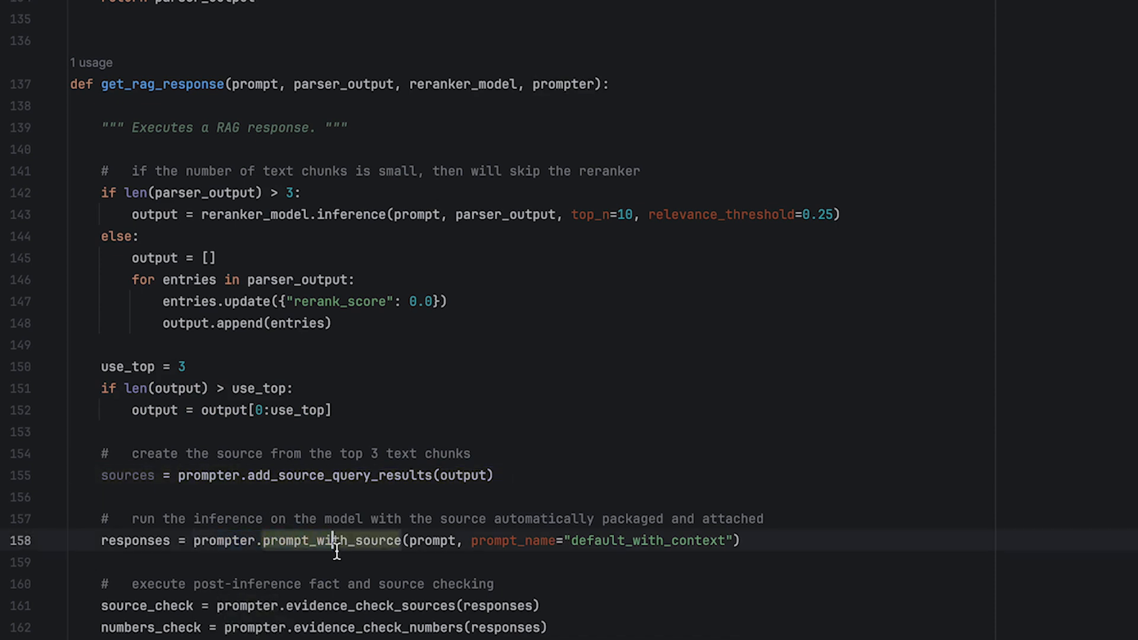
{"action": "left_click_drag", "start_coordinate": [102, 606], "coordinate": [540, 627]}
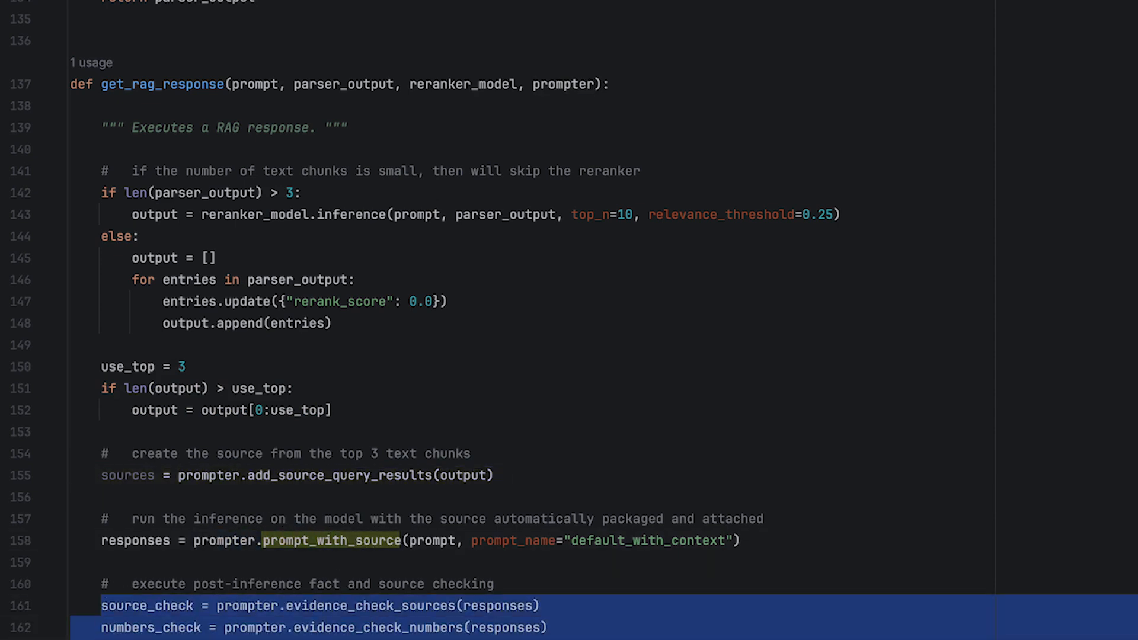
{"action": "left_click", "coordinate": [555, 602]}
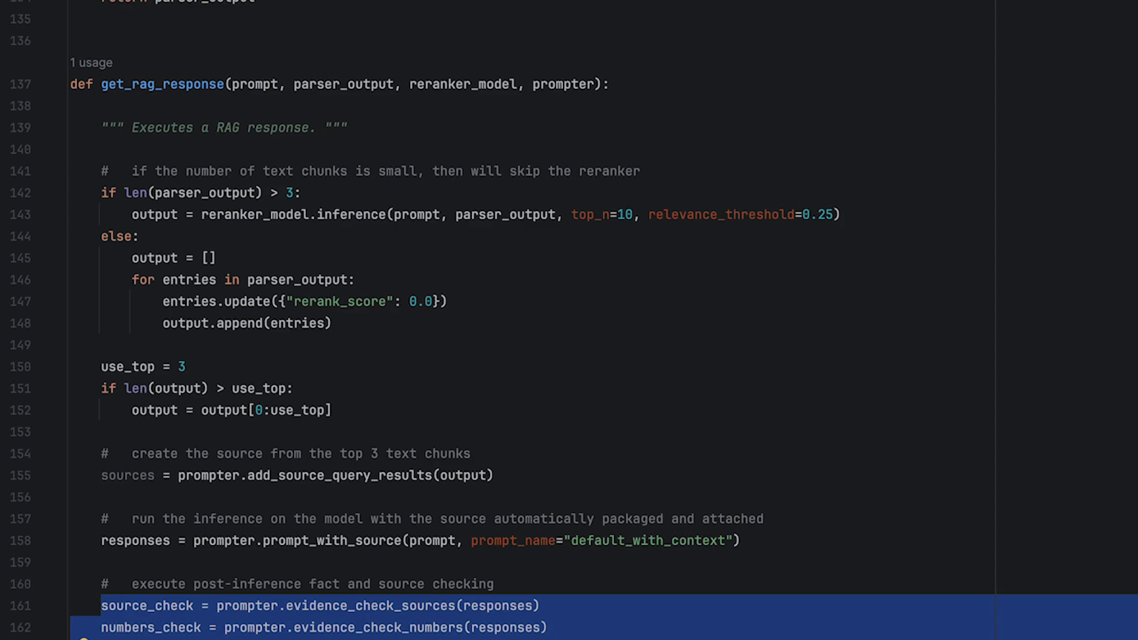
{"action": "scroll", "scroll_direction": "down", "scroll_amount": 3}
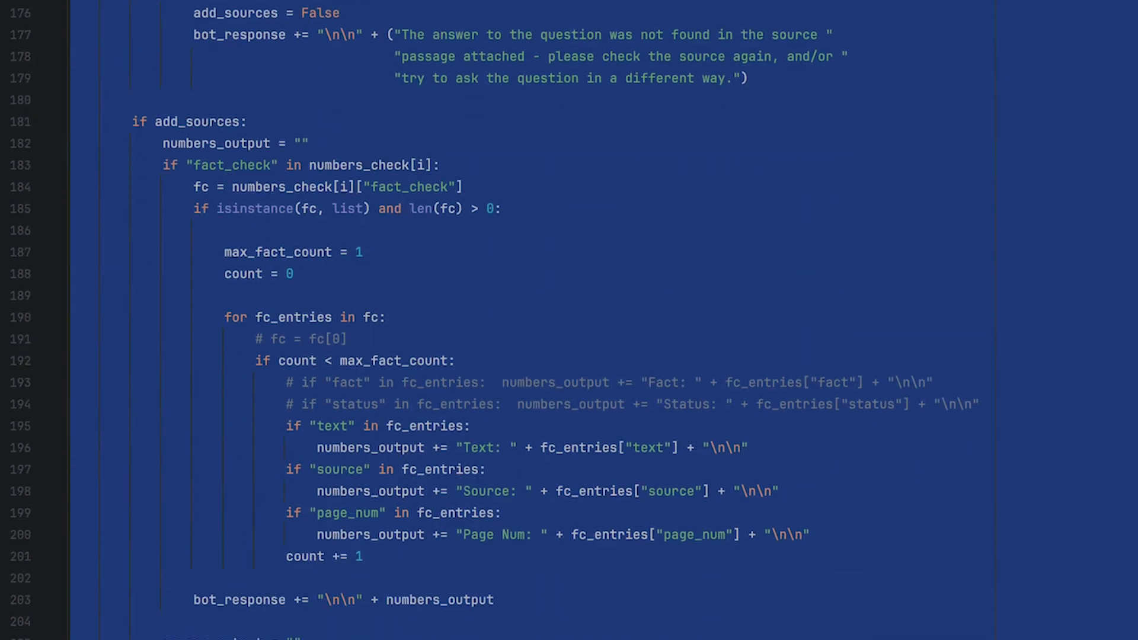
{"action": "scroll", "scroll_direction": "down", "scroll_amount": 3}
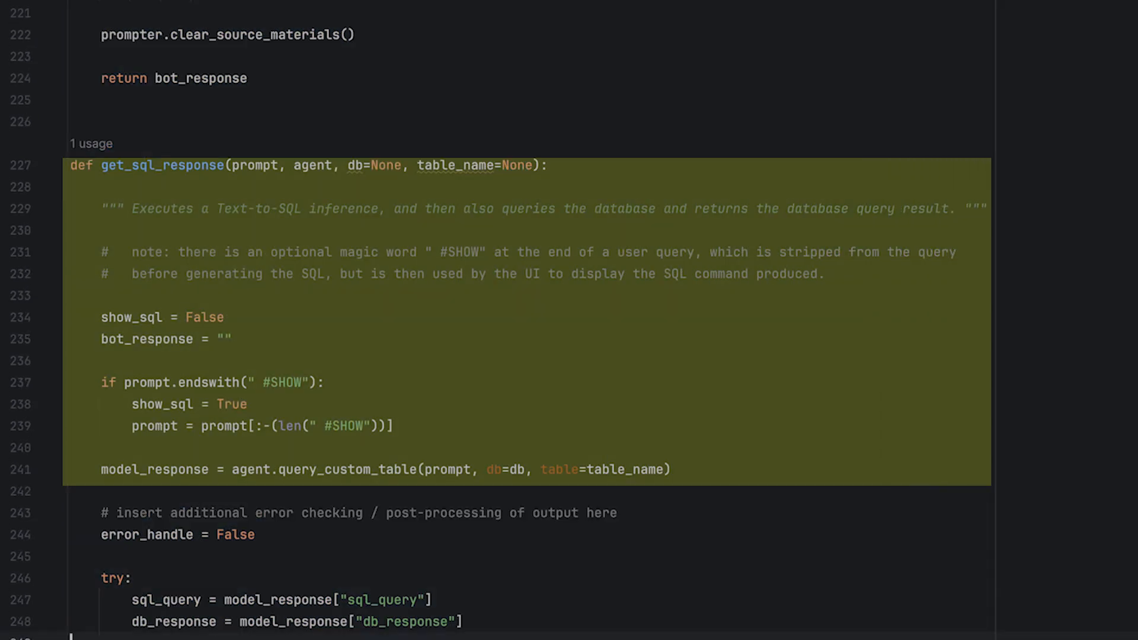
{"action": "mouse_move", "coordinate": [309, 445]}
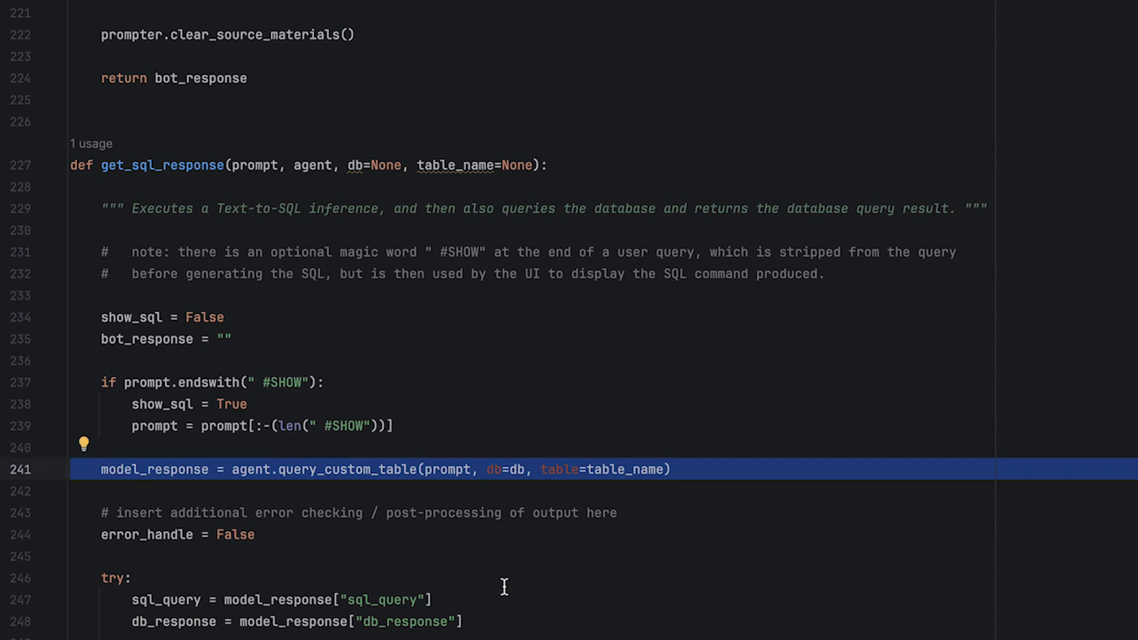
{"action": "left_click", "coordinate": [278, 469]}
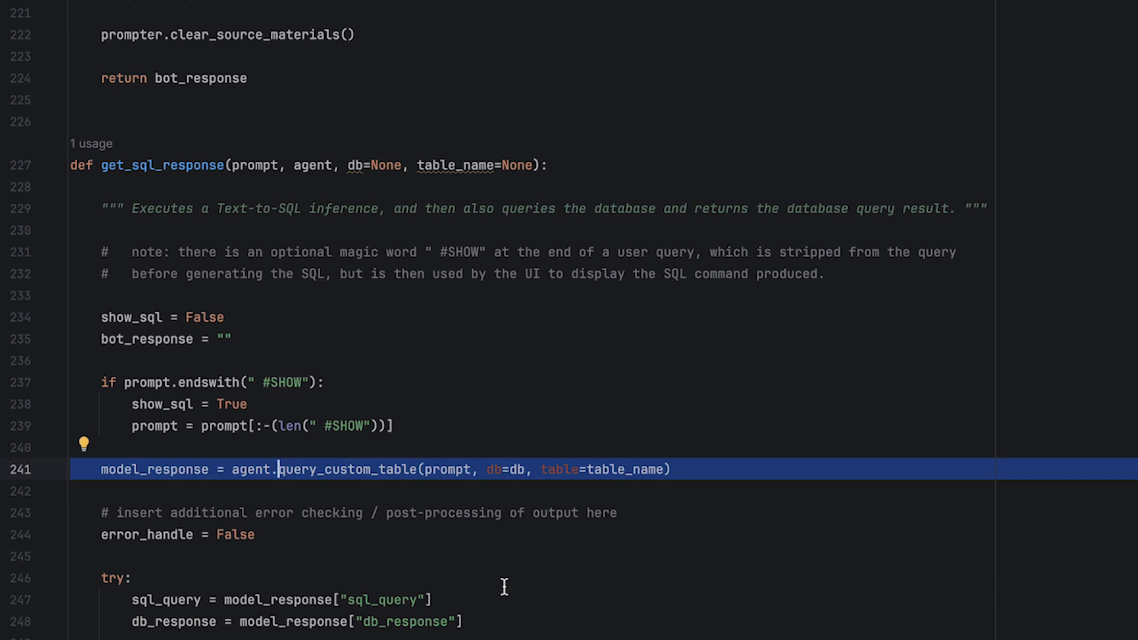